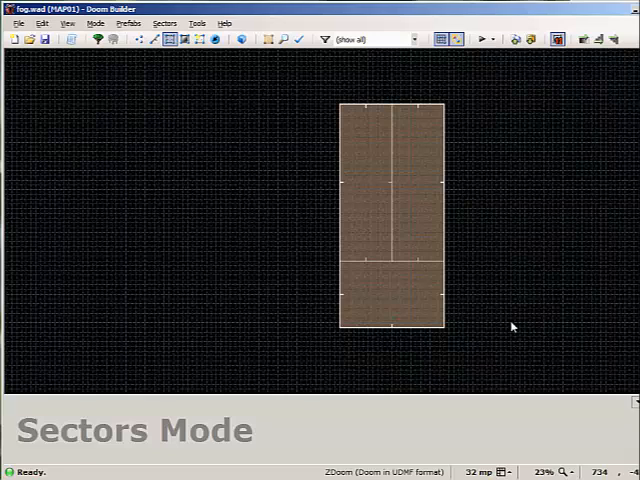
mouse_move(496, 292)
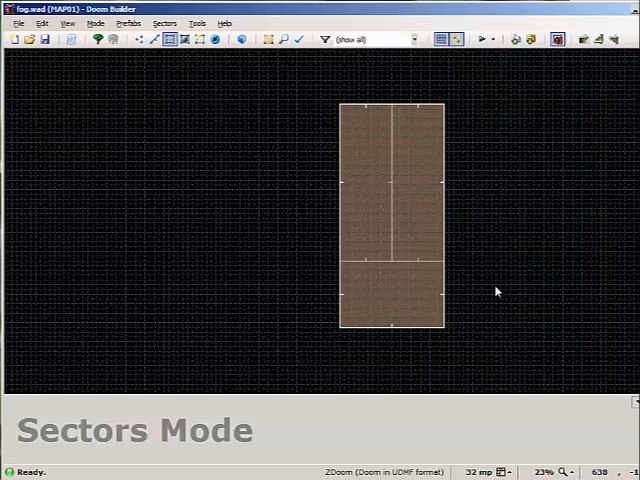
Step: Select the lower sector of the divided rectangular room
left_click(388, 296)
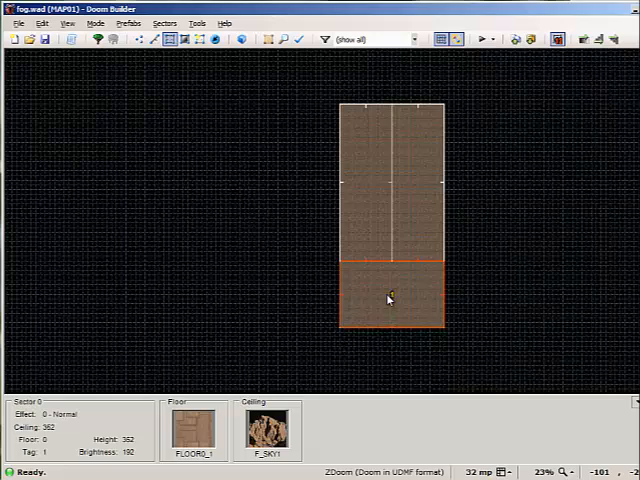
Step: Write script 1 open with #include, SetGlobalFogParameter lines and a Sector_SetFade call
double_click(388, 298)
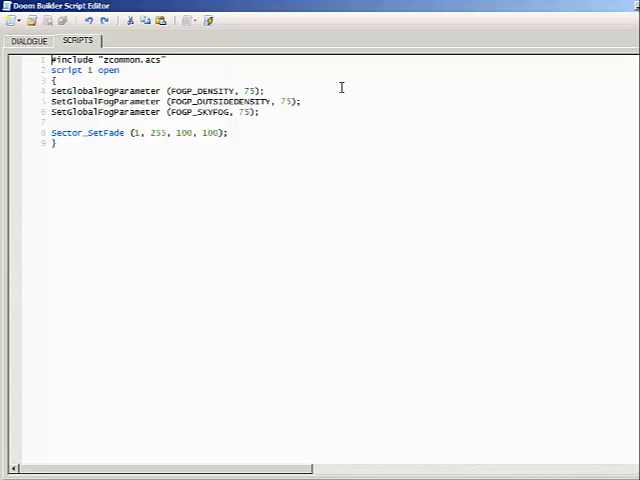
mouse_move(390, 78)
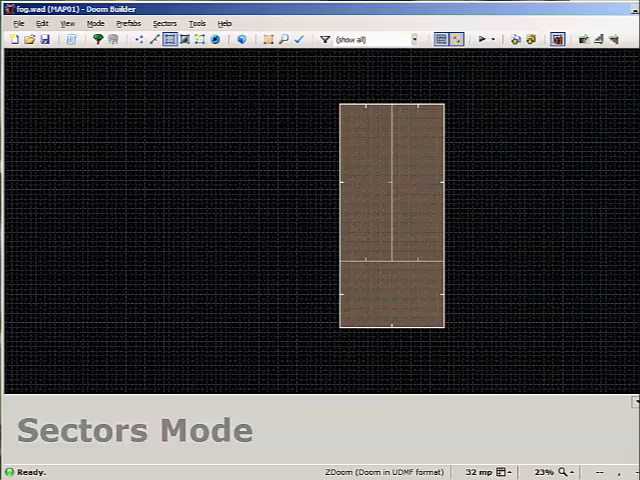
Step: Place a Sector Actions > FadeSetter thing and set its Red, Green and Blue fade values
left_click(416, 184)
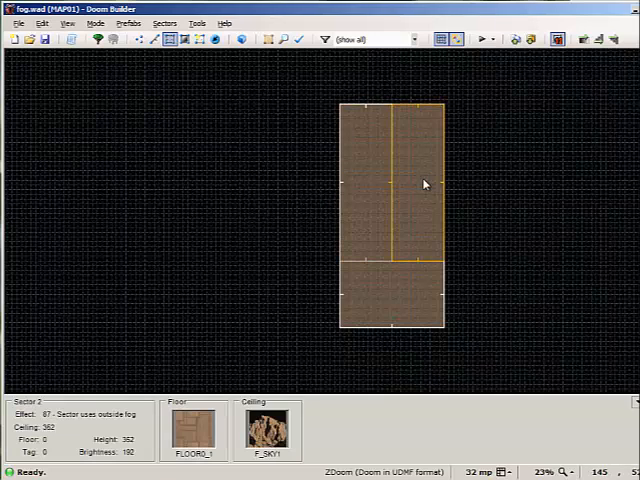
left_click(368, 190)
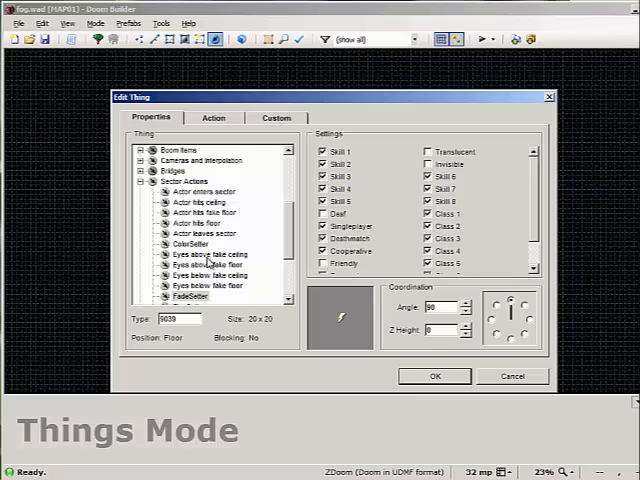
left_click(212, 118)
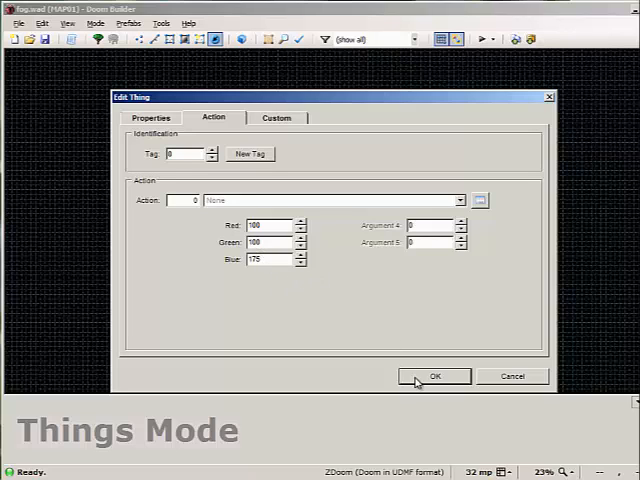
left_click(434, 376)
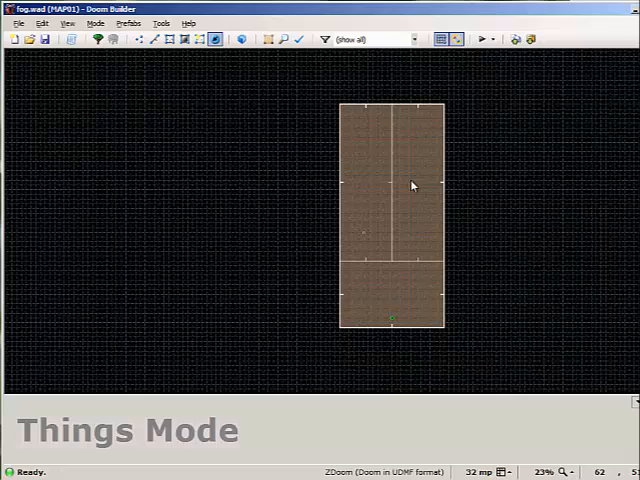
Step: Give the upper-right sector a custom UDMF fadecolor value in its properties
left_click(410, 190)
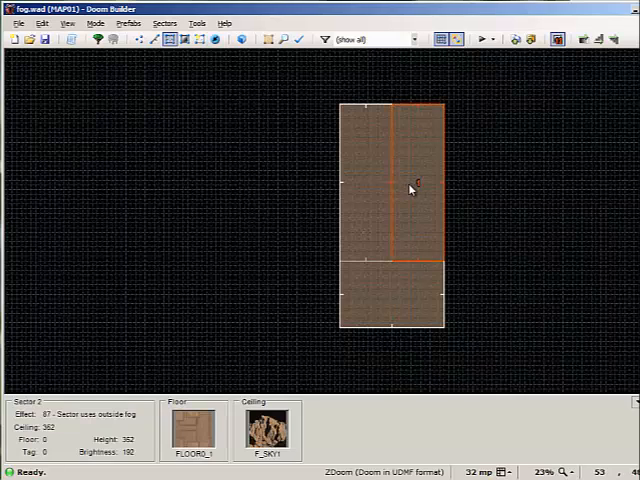
double_click(410, 190)
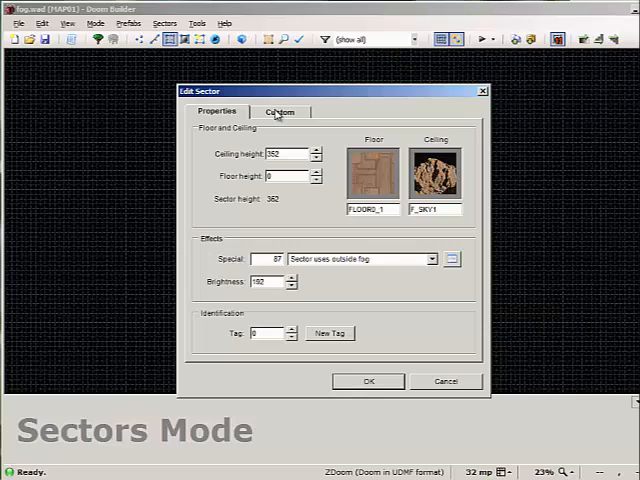
left_click(280, 112)
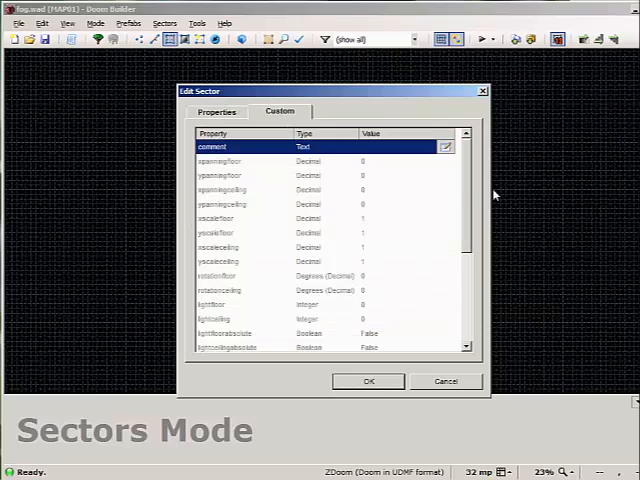
scroll("down", 3)
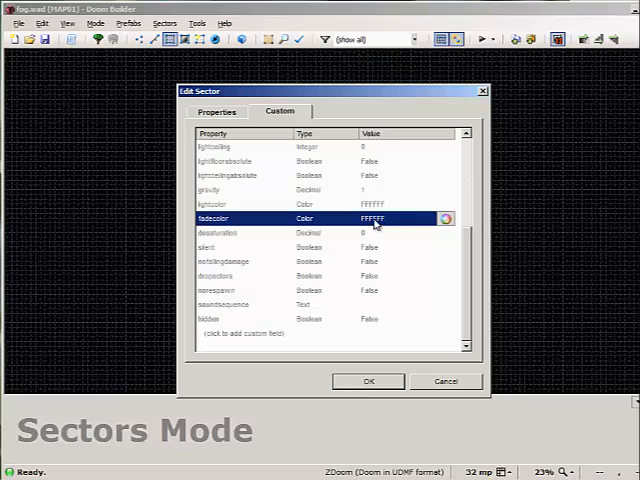
left_click(444, 218)
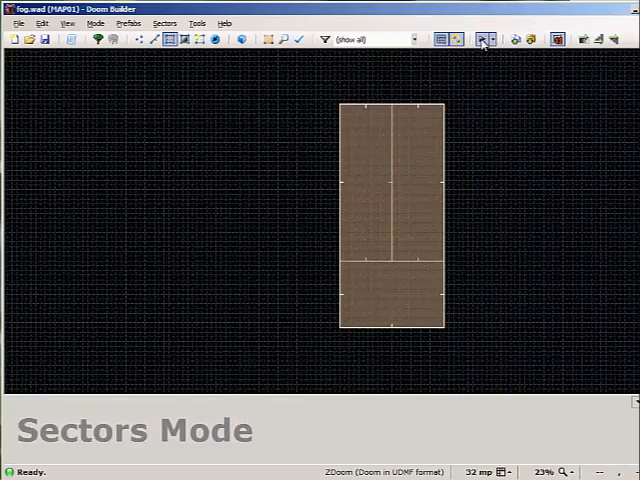
Step: Test-launch the map in ZDoom from the toolbar
left_click(482, 40)
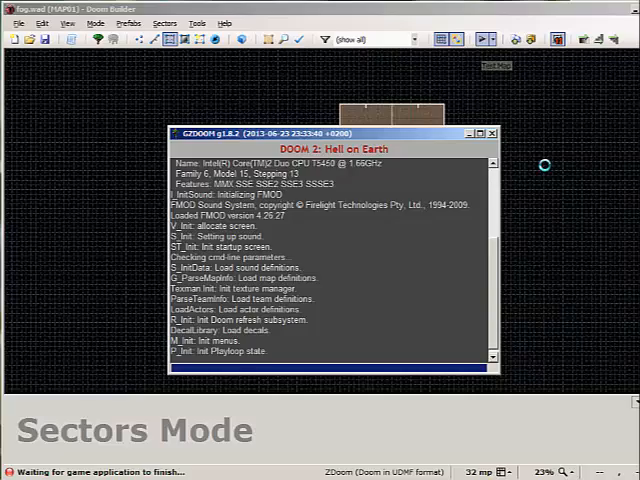